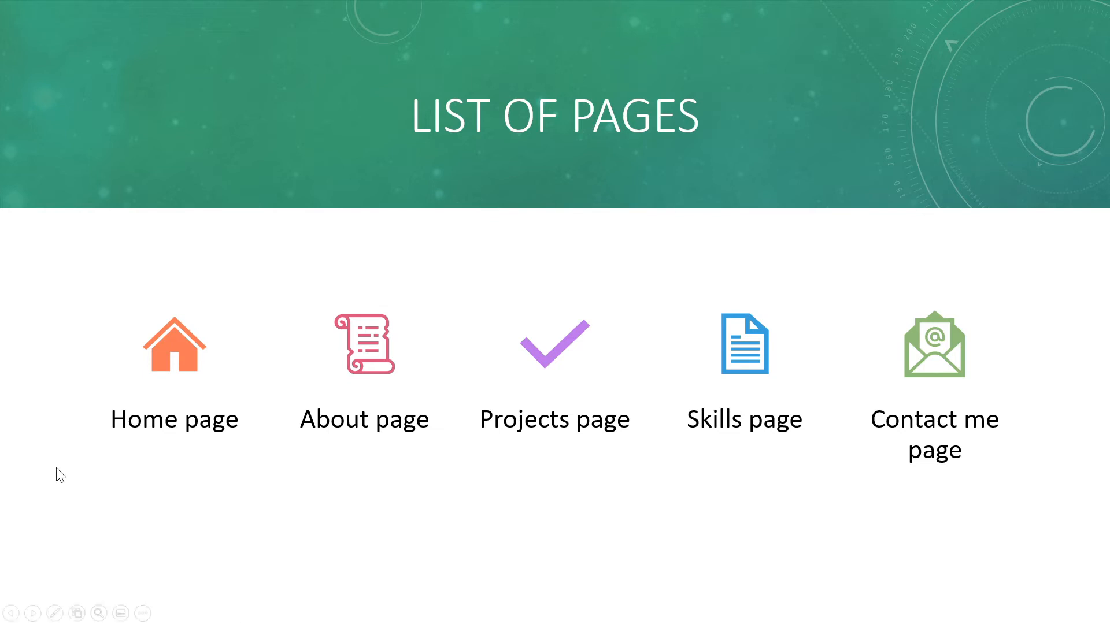
mouse_move(161, 434)
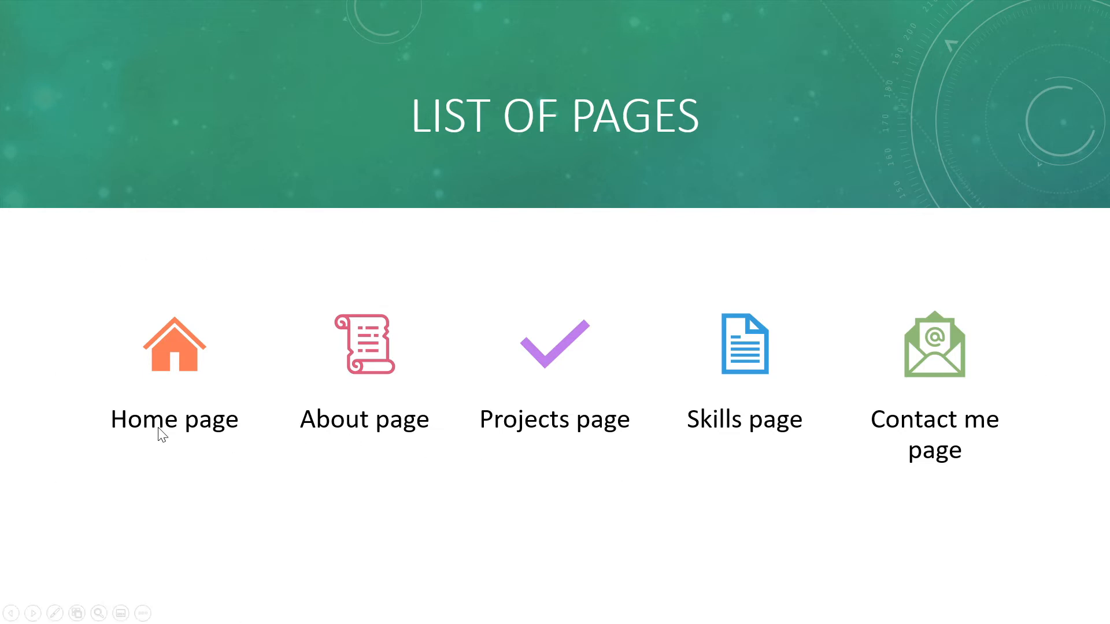
mouse_move(802, 252)
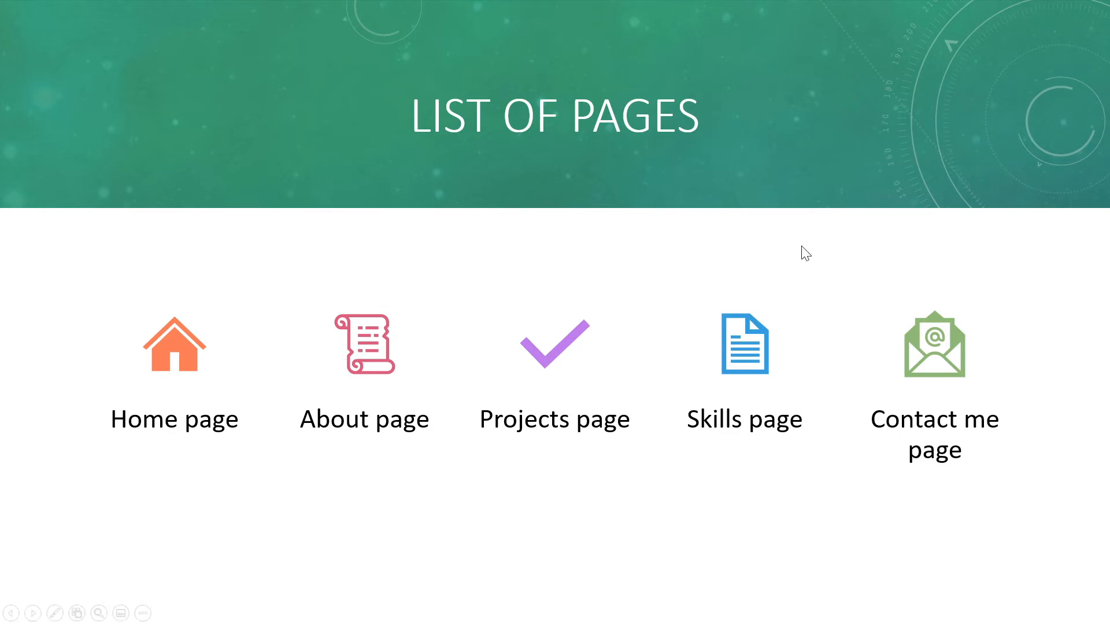
mouse_move(960, 526)
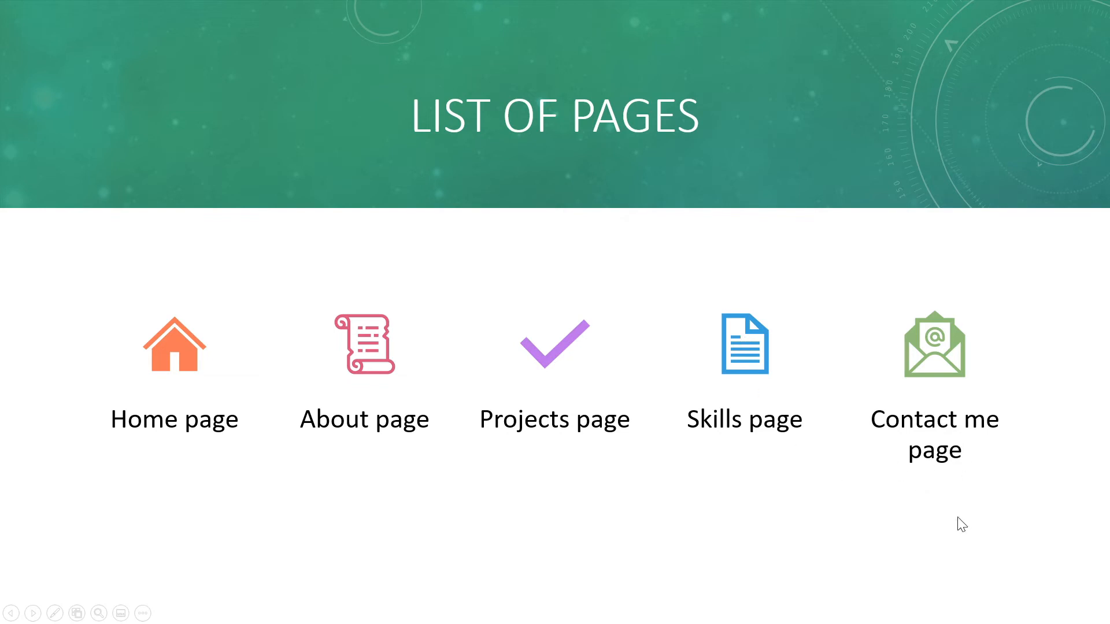
mouse_move(903, 516)
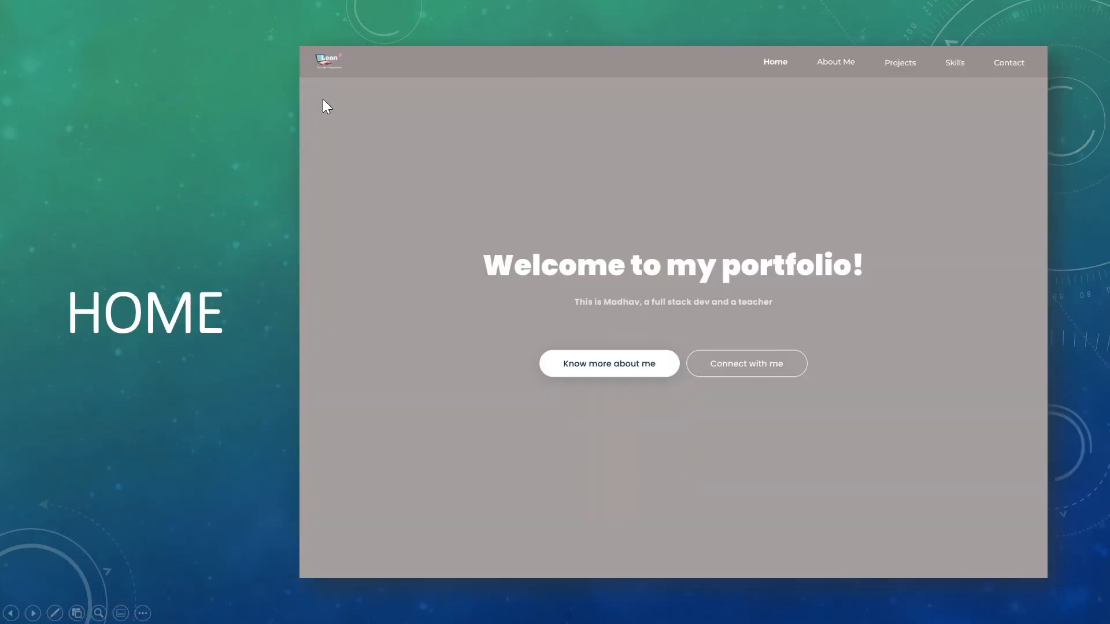
mouse_move(382, 71)
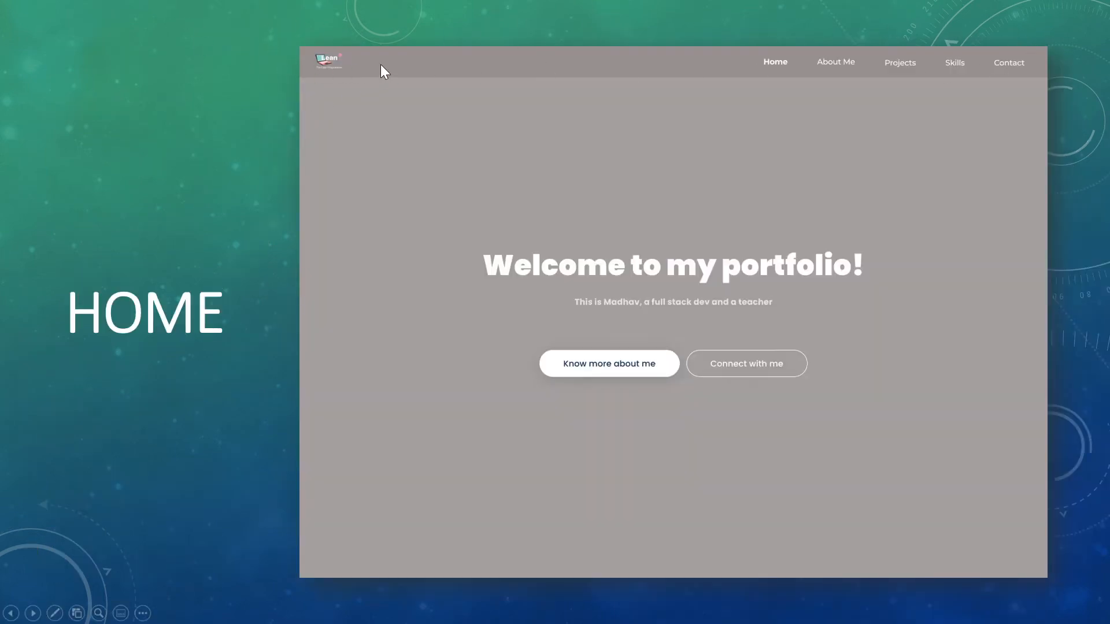
mouse_move(960, 107)
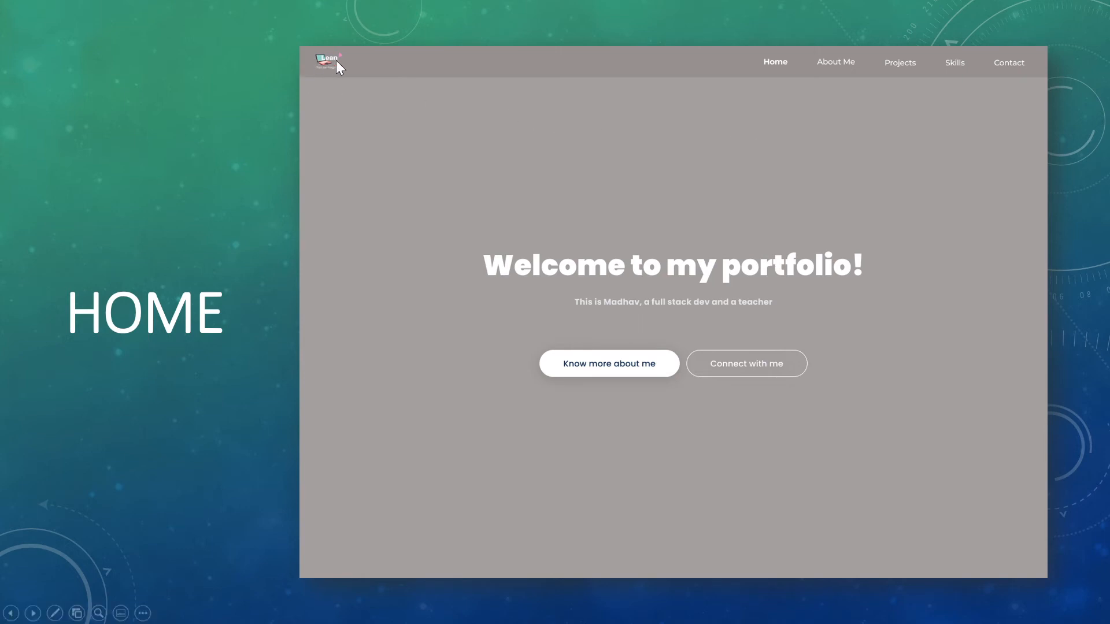
mouse_move(279, 110)
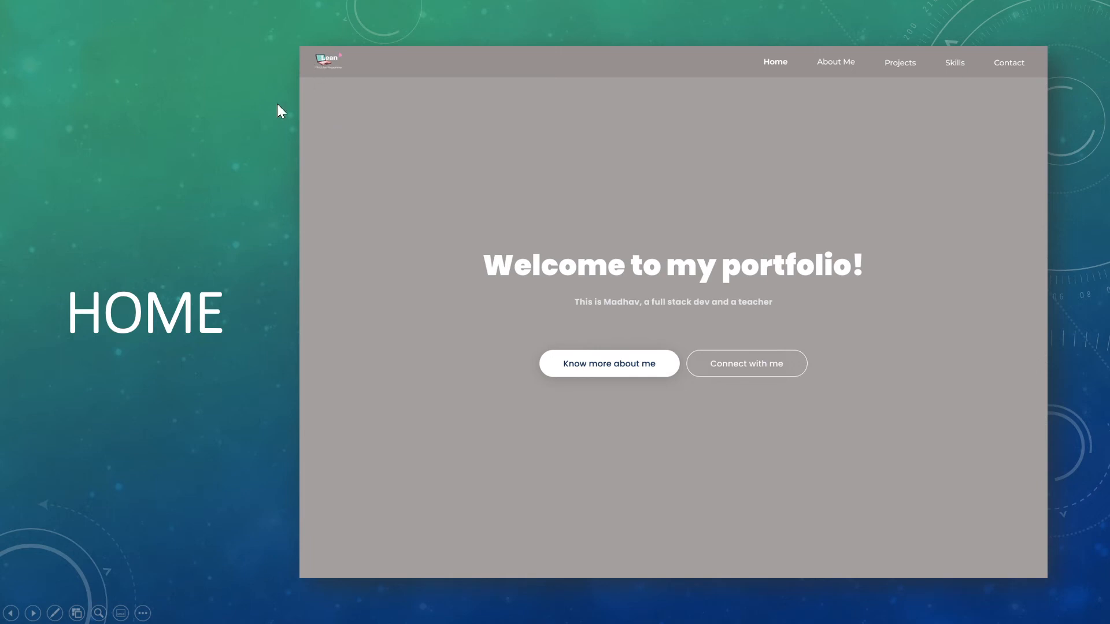
mouse_move(727, 46)
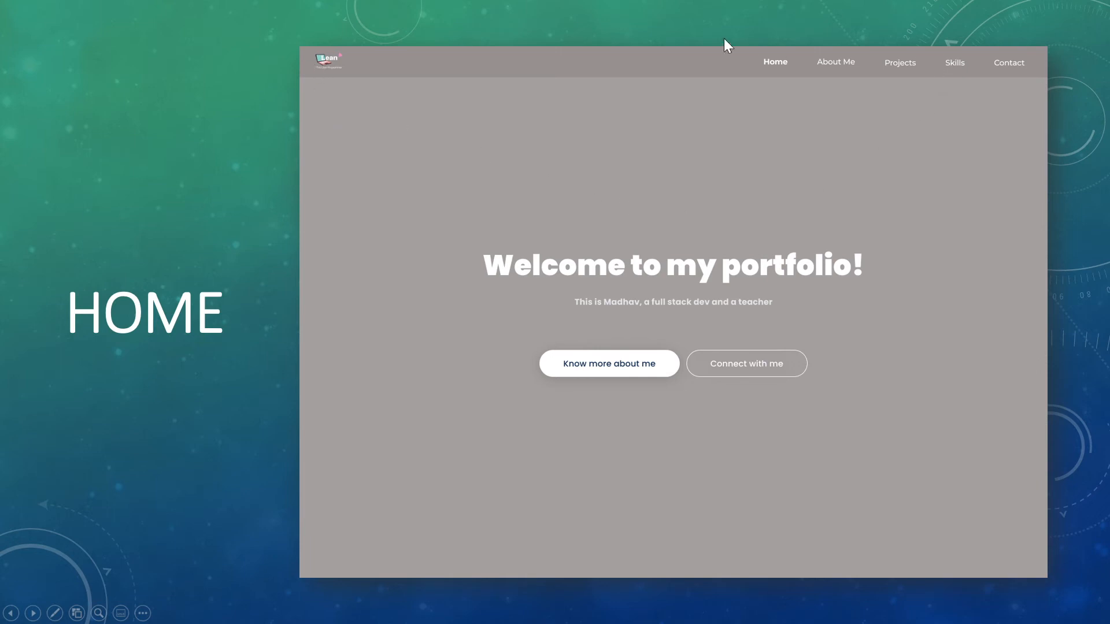
mouse_move(487, 64)
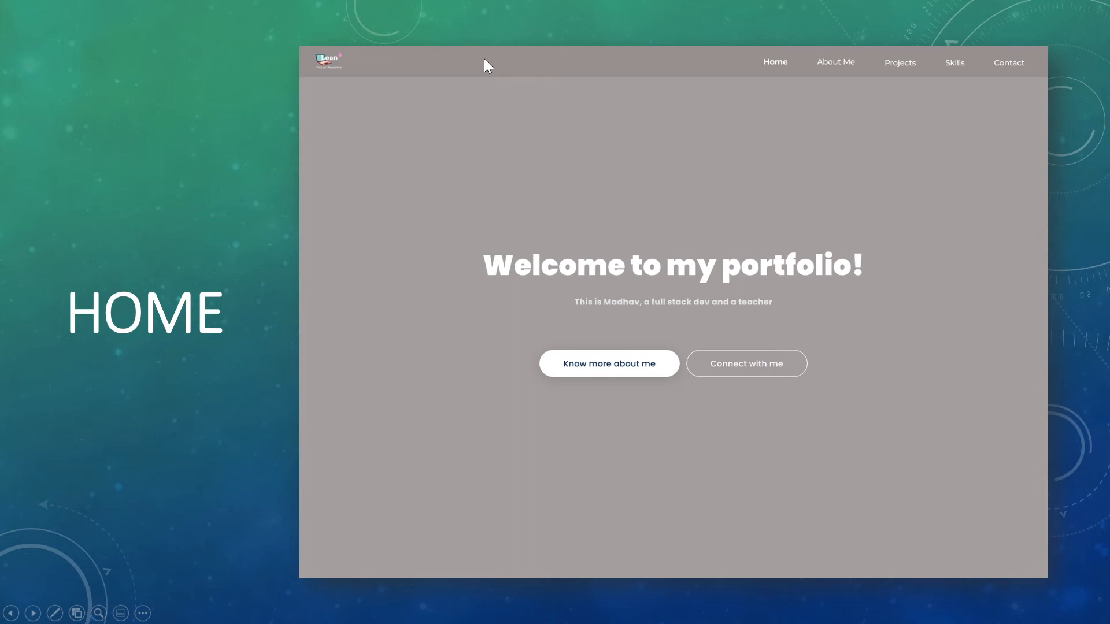
mouse_move(526, 559)
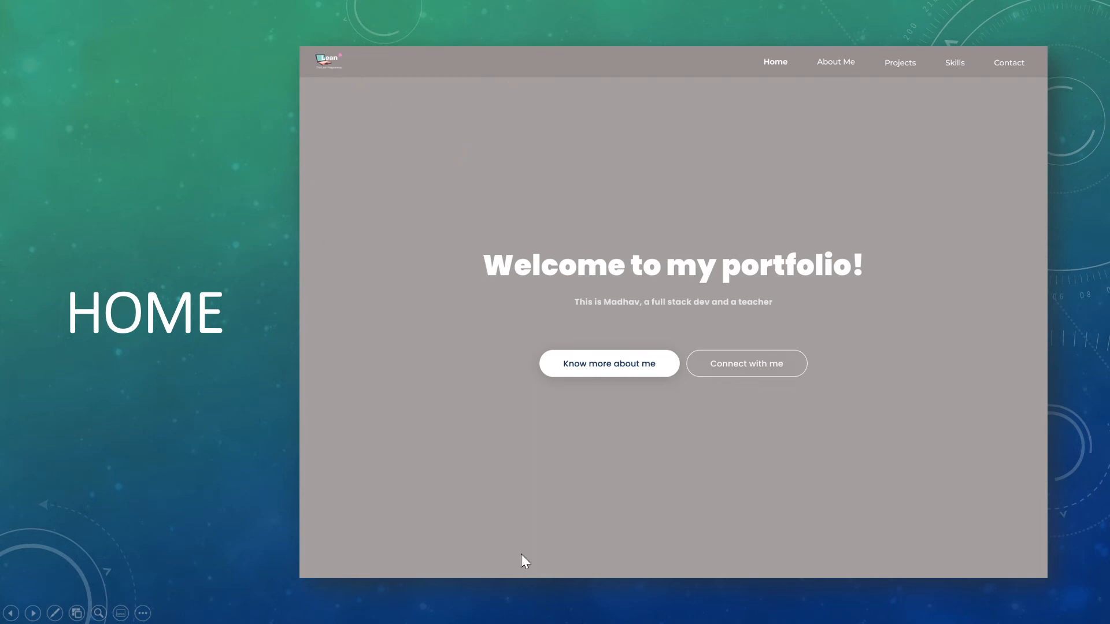
mouse_move(390, 213)
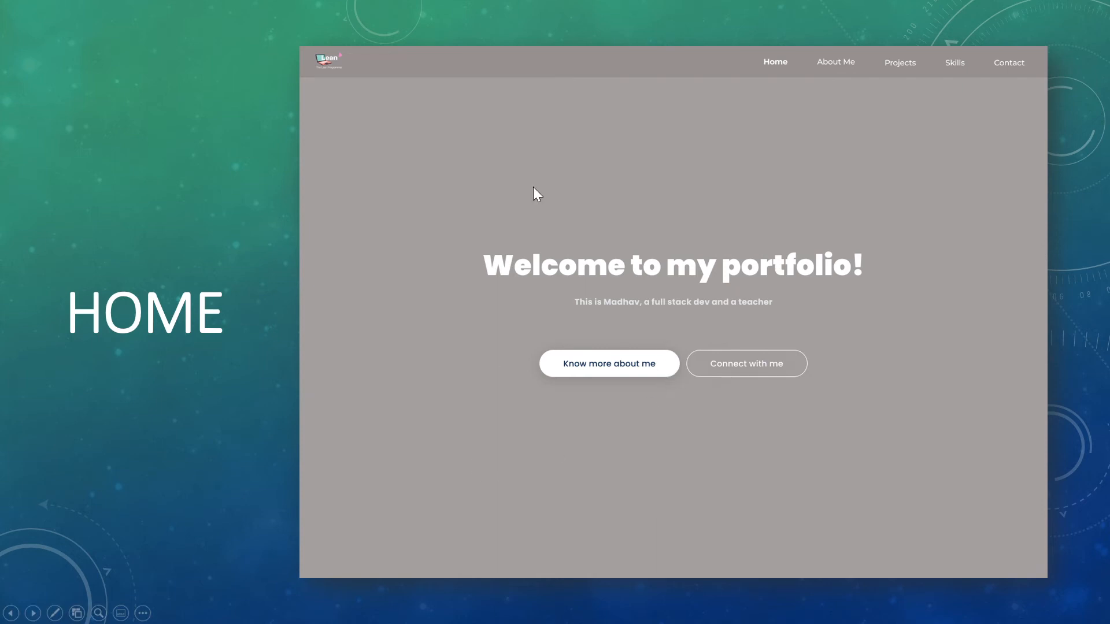
mouse_move(892, 469)
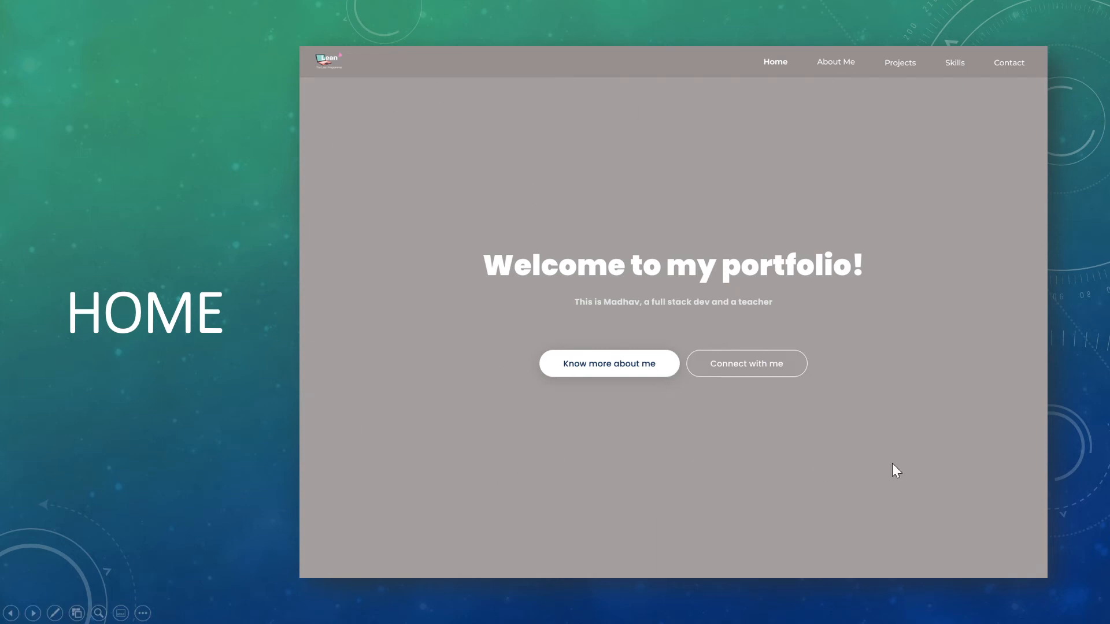
mouse_move(466, 222)
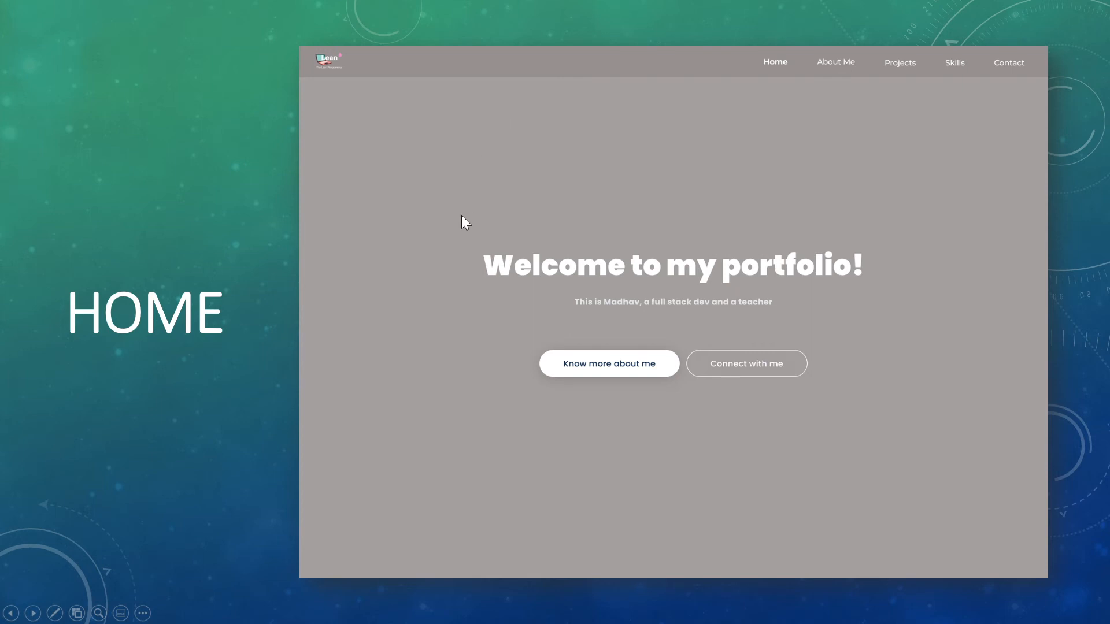
mouse_move(872, 73)
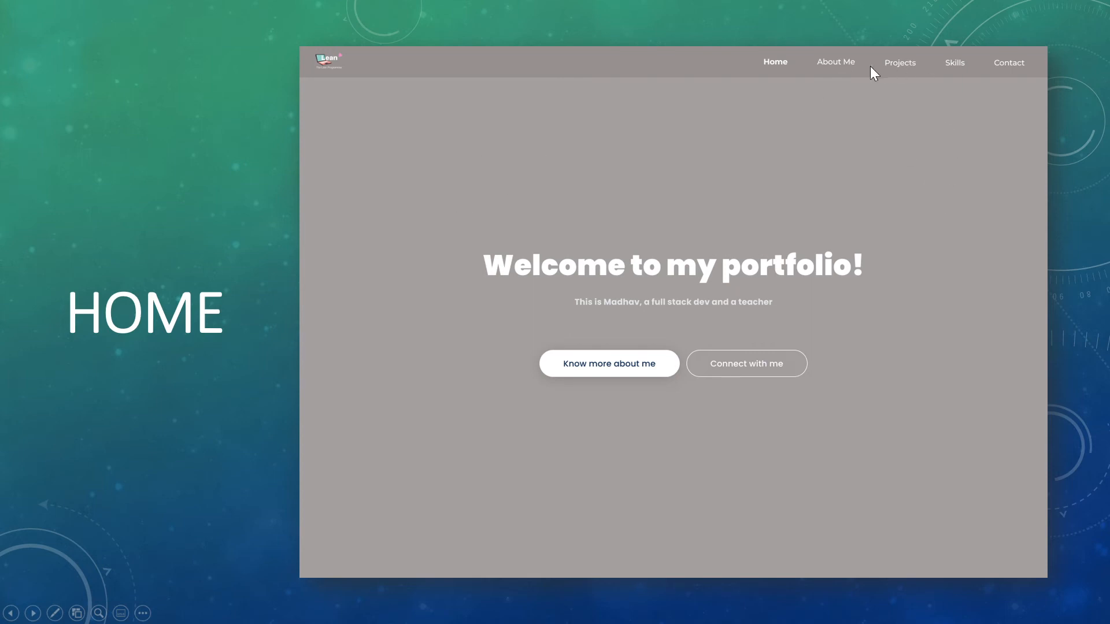
mouse_move(965, 40)
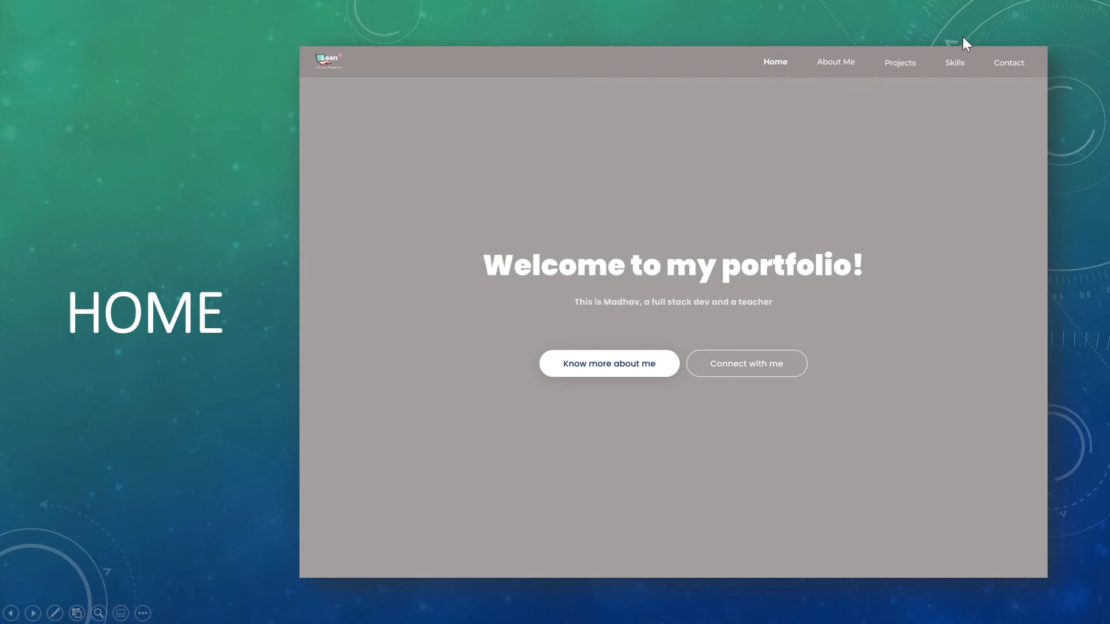
mouse_move(847, 108)
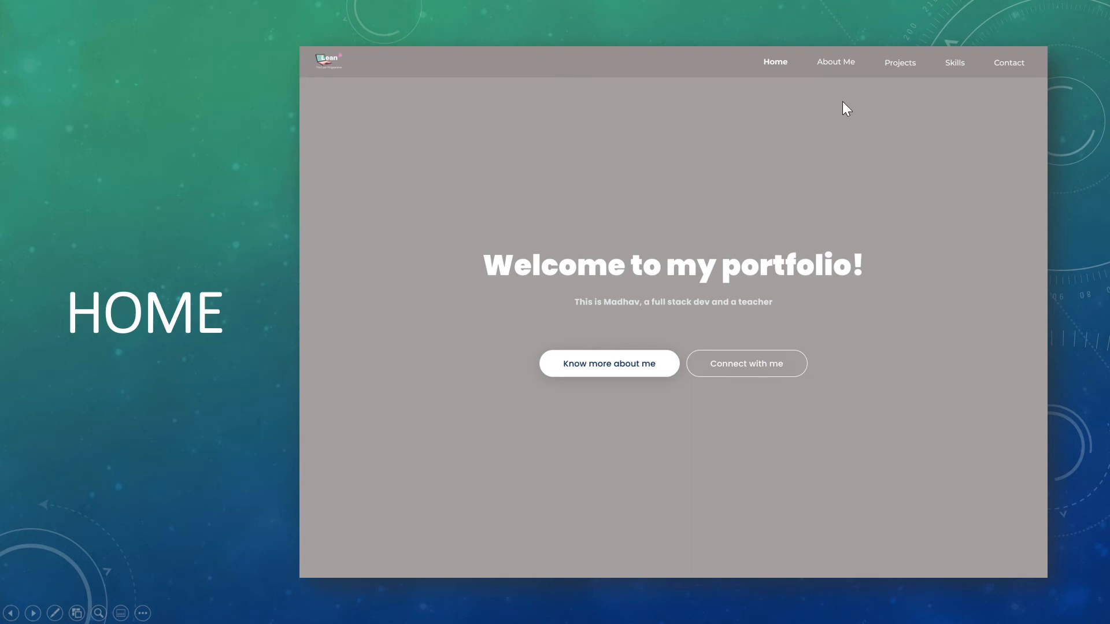
mouse_move(320, 62)
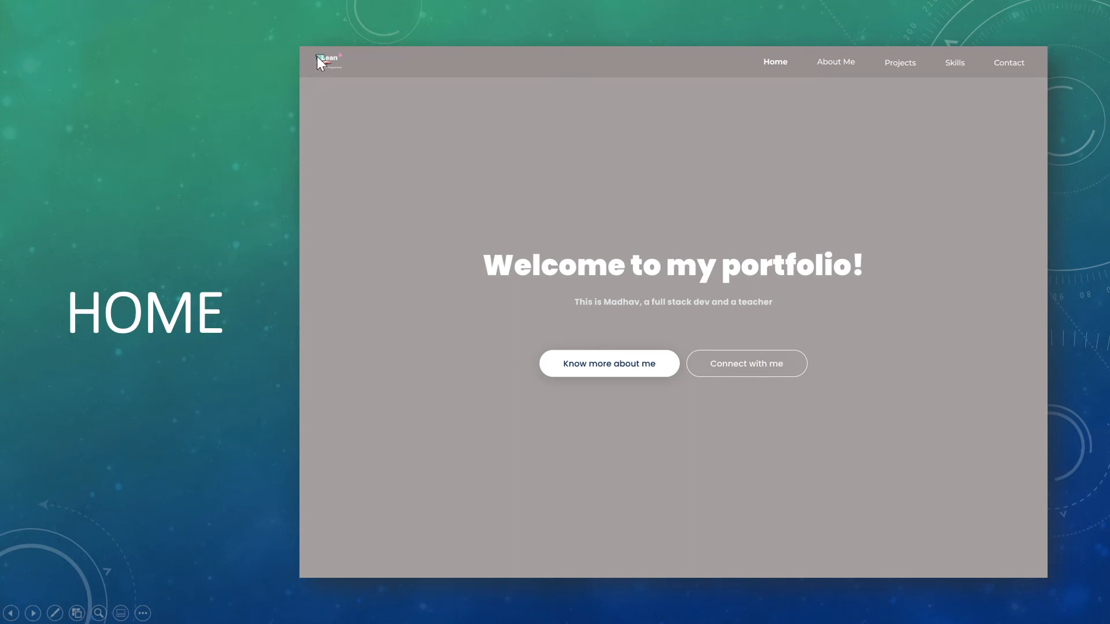
mouse_move(260, 204)
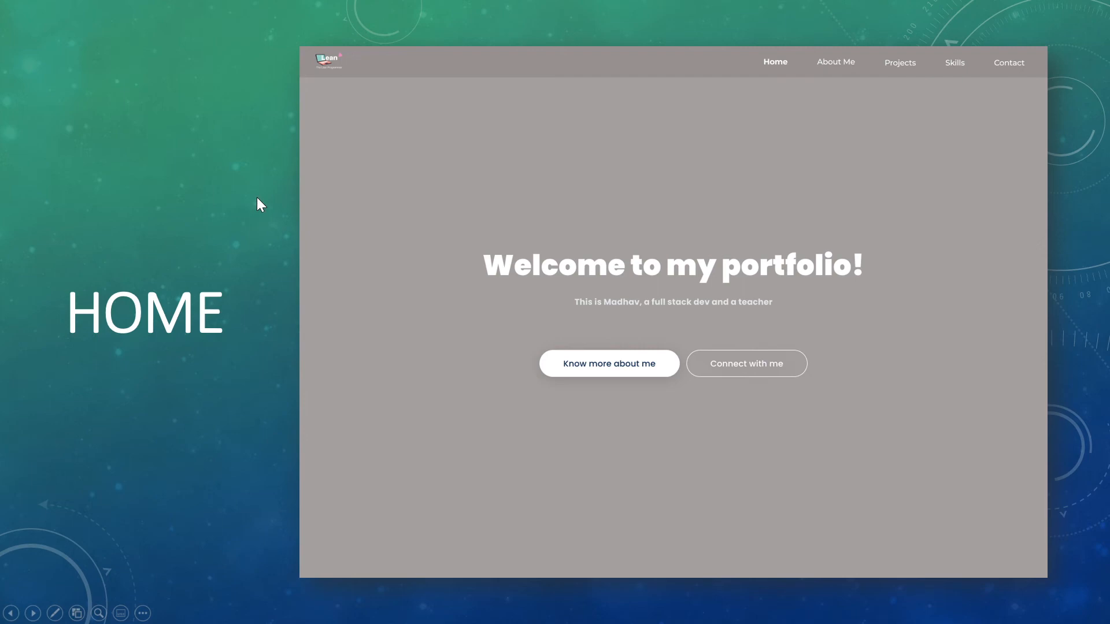
left_click(835, 62)
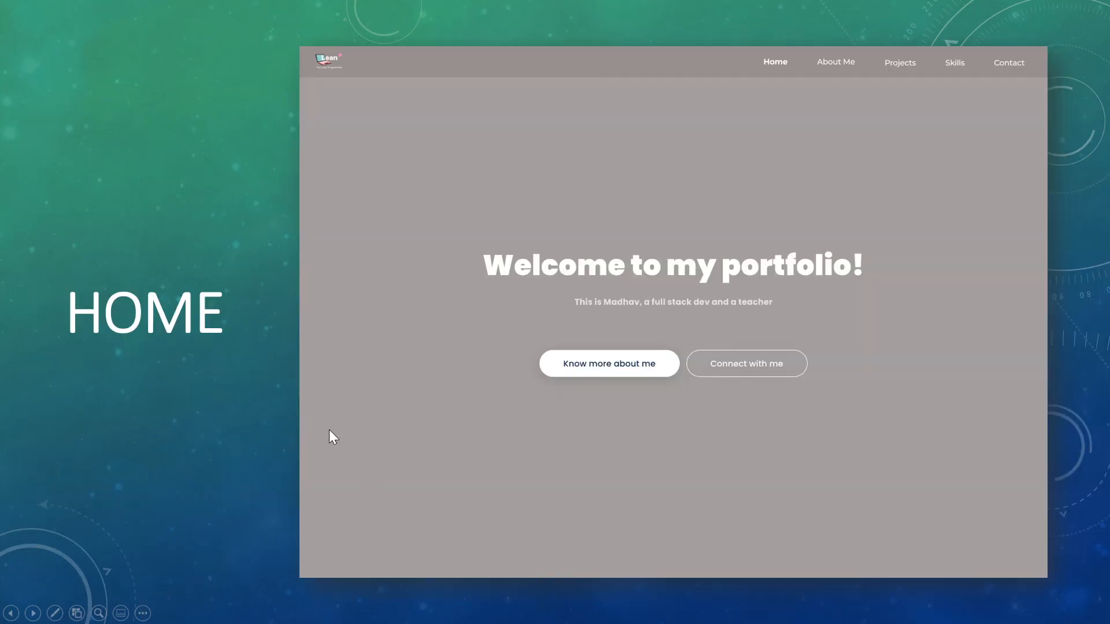
Advance the slideshow to the About Me page wireframe slide
left_click(835, 62)
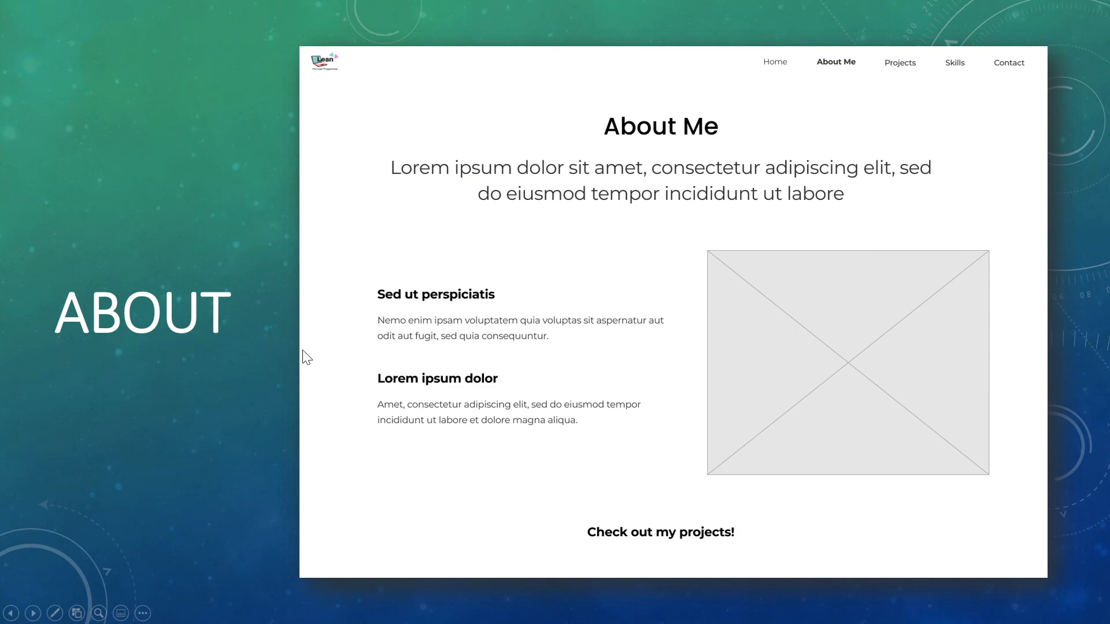
mouse_move(917, 332)
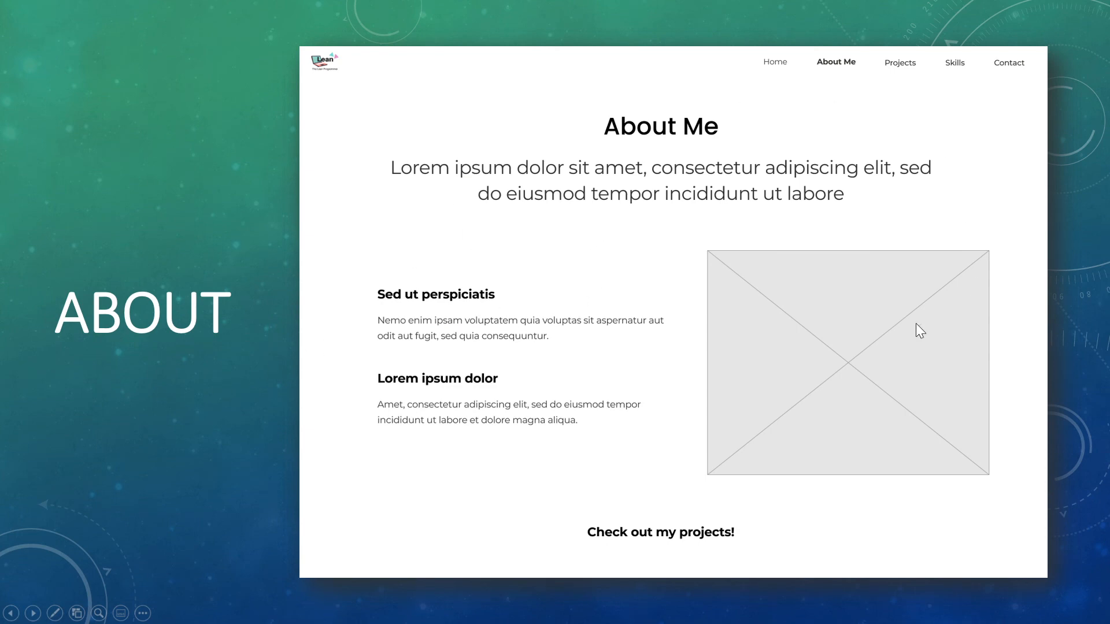
mouse_move(683, 174)
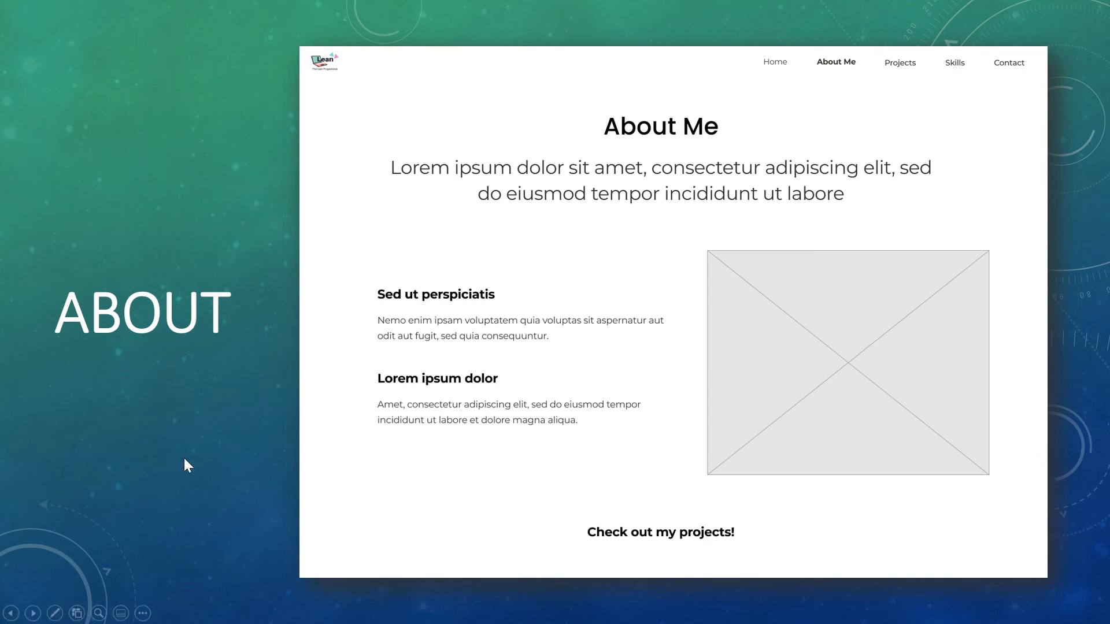
Advance through the Projects wireframe slide to the Contact form wireframe slide
left_click(899, 62)
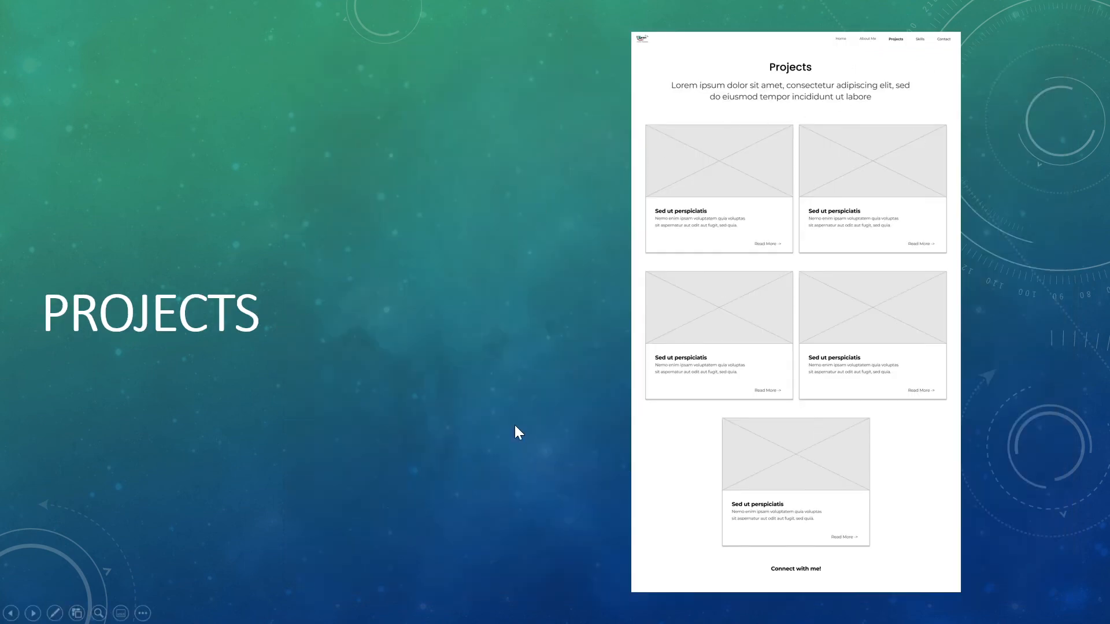
mouse_move(772, 212)
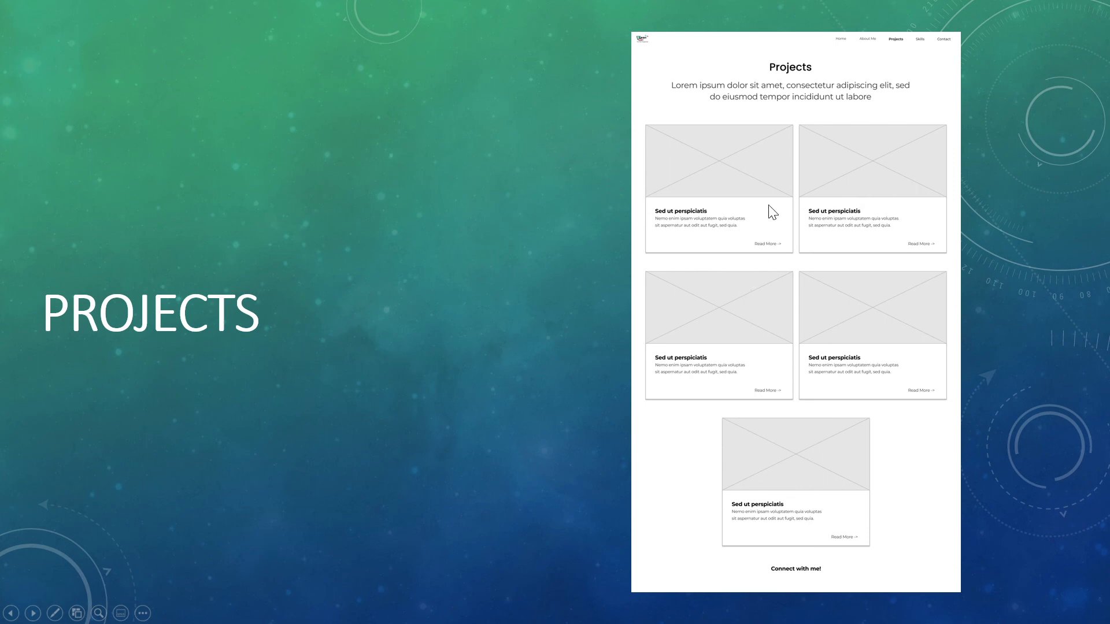
left_click(943, 39)
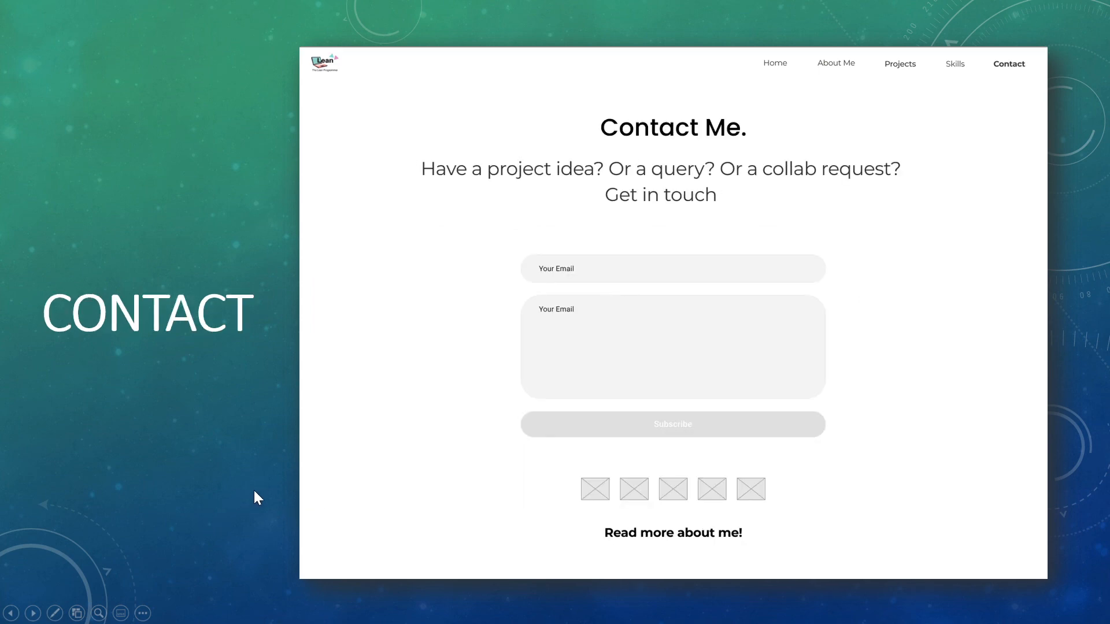